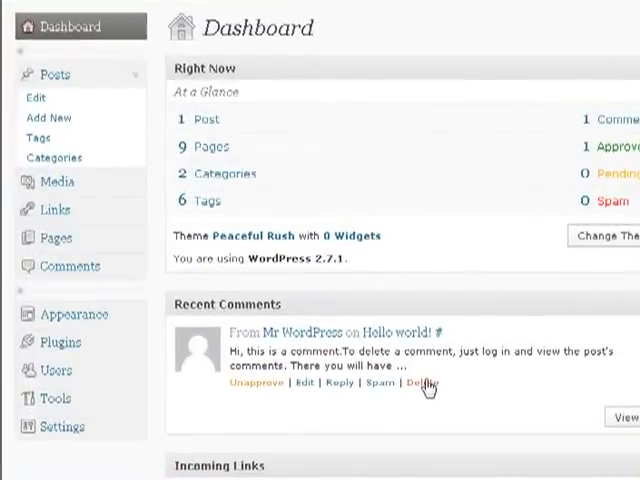
{"action": "mouse_move", "coordinate": [224, 370]}
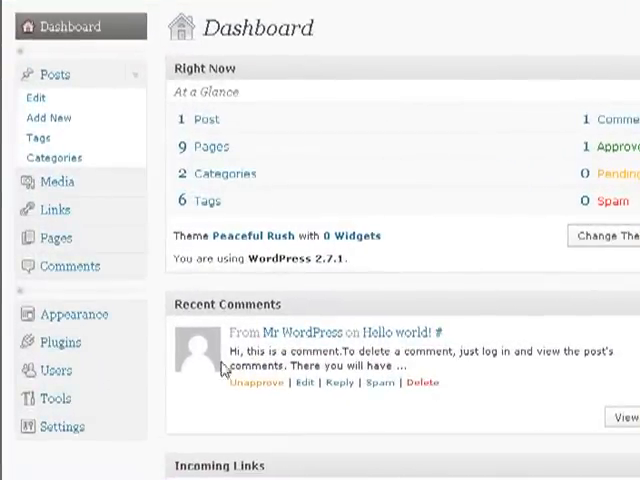
{"action": "mouse_move", "coordinate": [62, 428]}
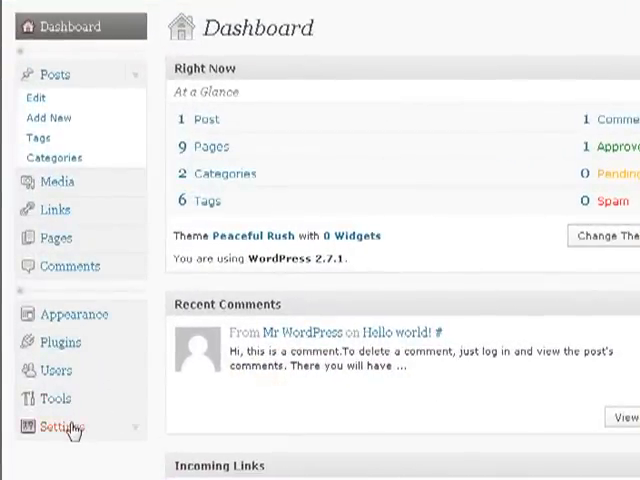
Go to the site's General Settings from the Dashboard sidebar
{"action": "left_click", "coordinate": [64, 428]}
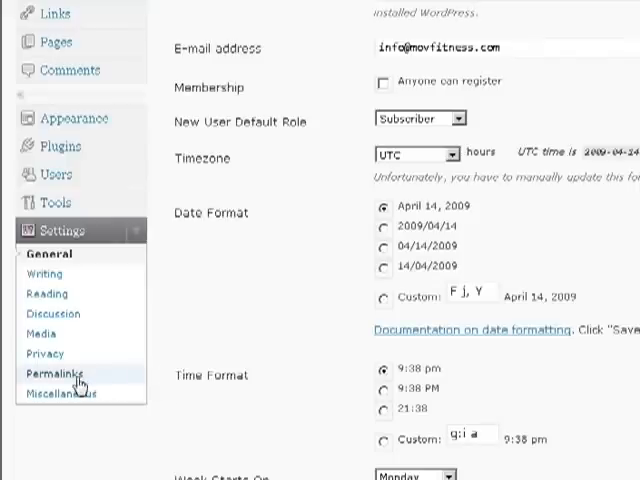
Set permalinks to a custom /%year%/%monthnum%/%postname%/ structure and save the changes
{"action": "left_click", "coordinate": [56, 372]}
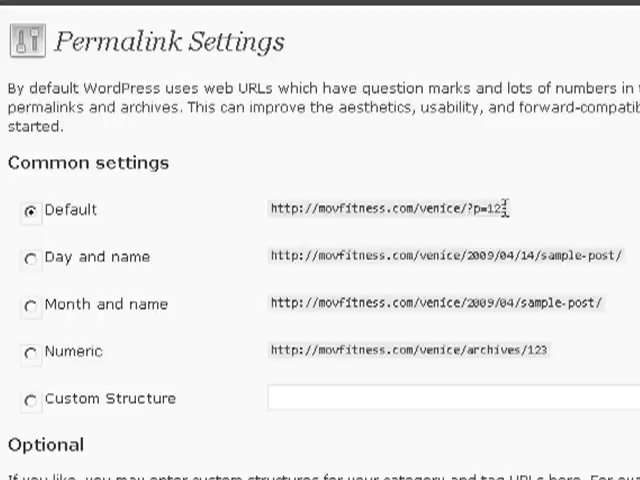
{"action": "left_click_drag", "start_coordinate": [416, 208], "coordinate": [508, 208]}
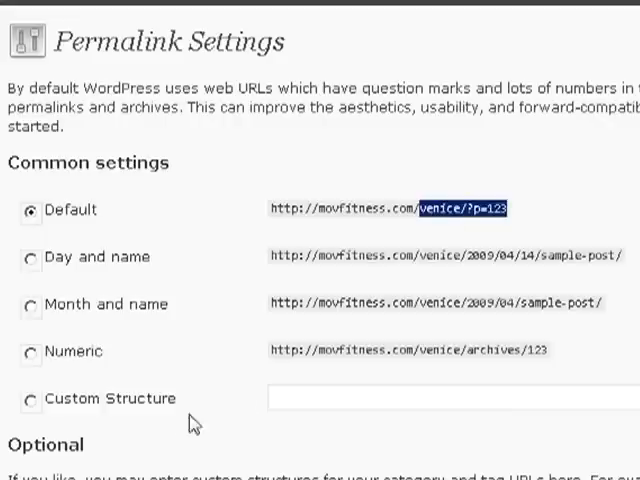
{"action": "left_click", "coordinate": [30, 398]}
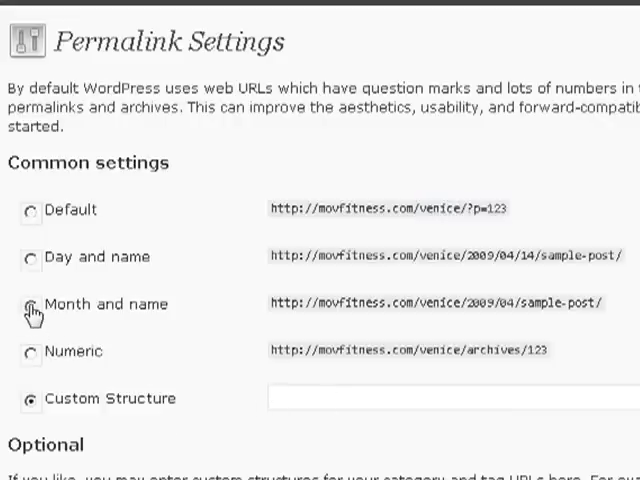
{"action": "type", "text": "/%year%/%monthnum%/%postname%/"}
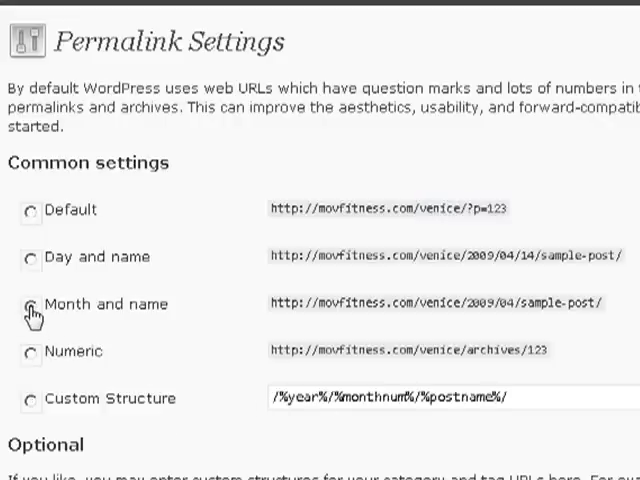
{"action": "left_click", "coordinate": [30, 304]}
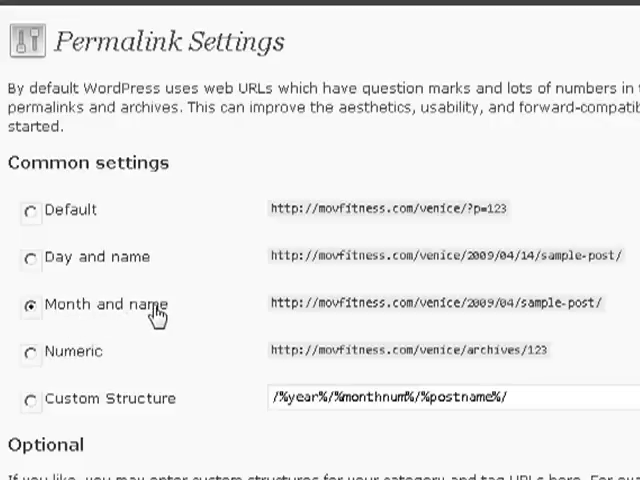
{"action": "mouse_move", "coordinate": [168, 316]}
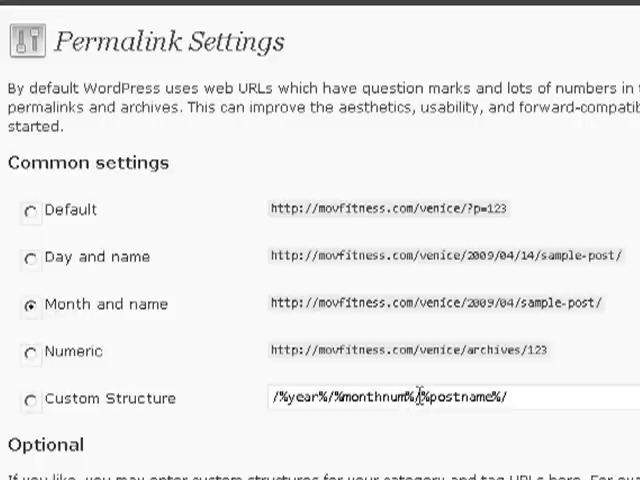
{"action": "left_click", "coordinate": [32, 398]}
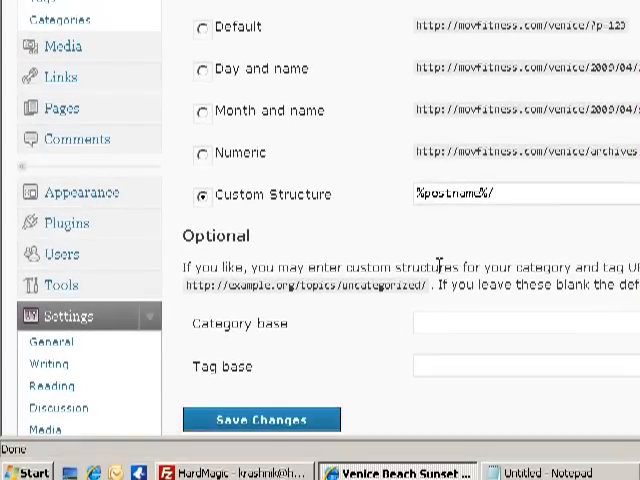
{"action": "left_click", "coordinate": [260, 420]}
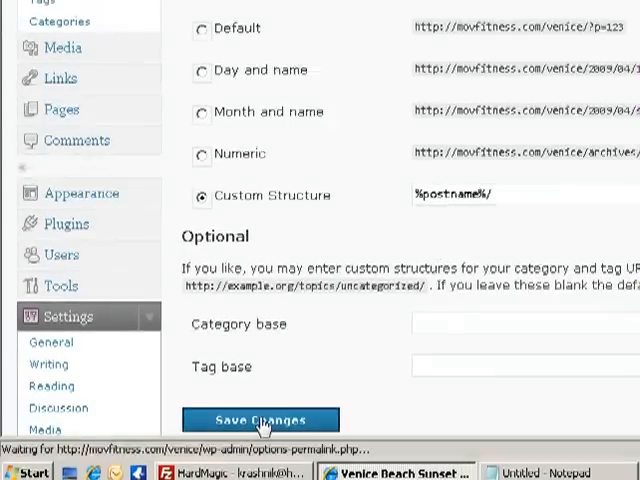
View the live site's Course Map page and confirm its address ends with the page name
{"action": "left_click", "coordinate": [260, 420]}
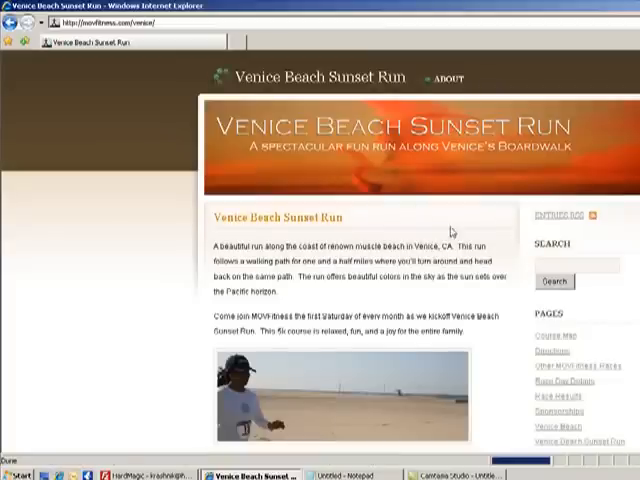
{"action": "left_click", "coordinate": [552, 336]}
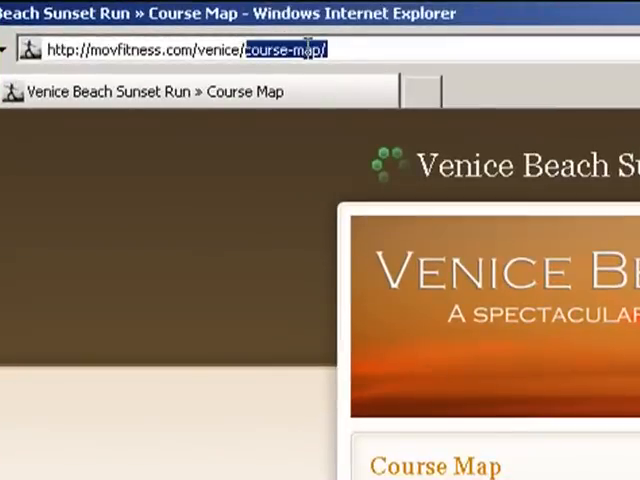
{"action": "left_click", "coordinate": [344, 48]}
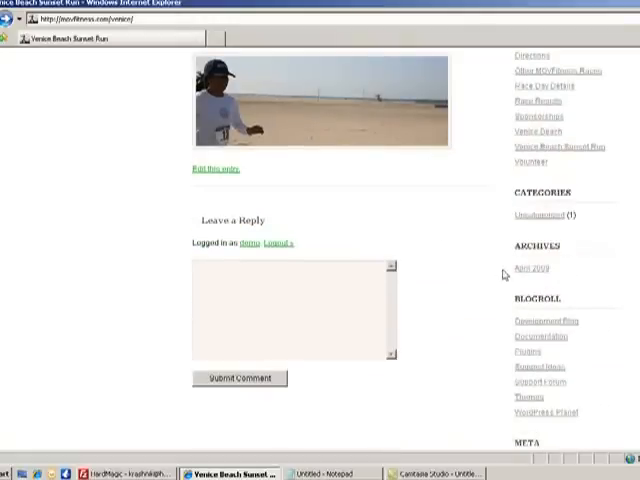
{"action": "scroll", "scroll_direction": "down", "scroll_amount": 3}
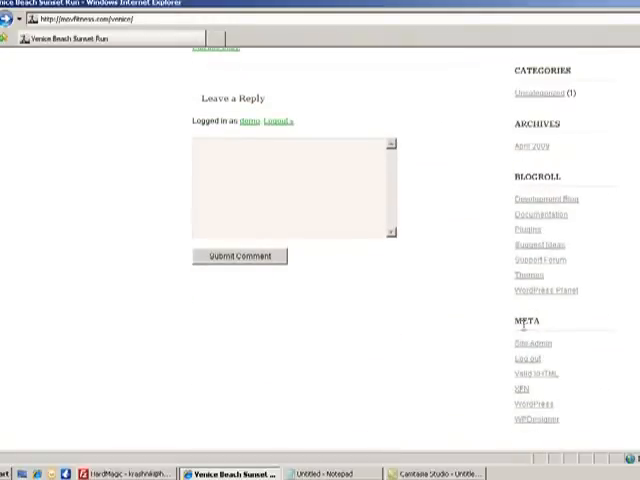
{"action": "left_click", "coordinate": [532, 342]}
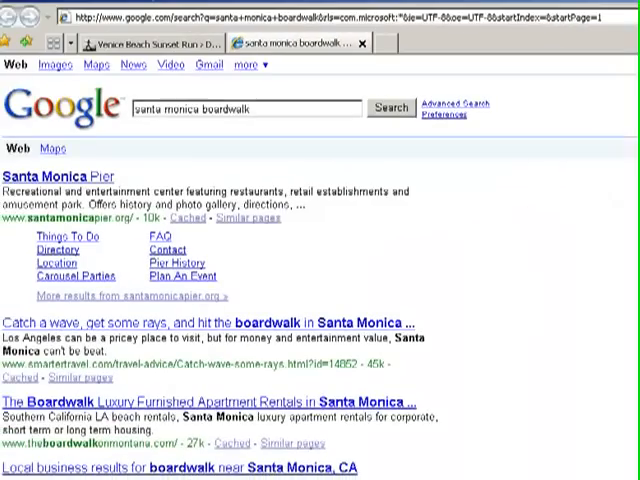
Scroll through the Google results for 'santa monica boardwalk' toward the next page
{"action": "scroll", "scroll_direction": "down", "scroll_amount": 3}
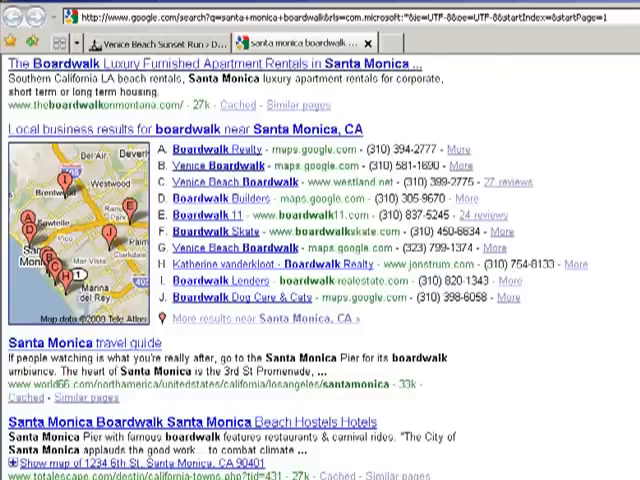
{"action": "scroll", "scroll_direction": "down", "scroll_amount": 3}
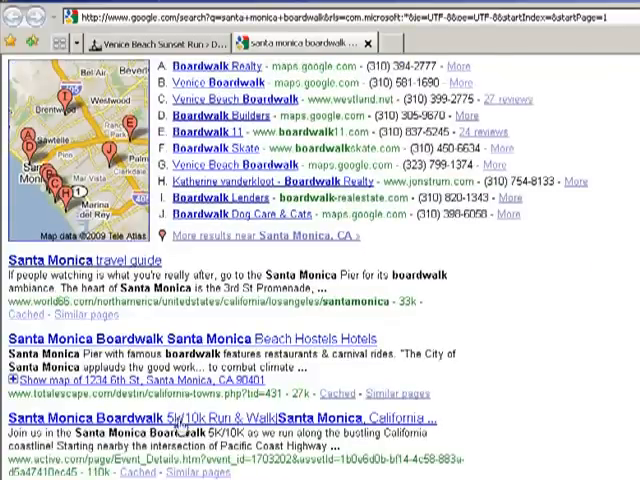
{"action": "scroll", "scroll_direction": "down", "scroll_amount": 3}
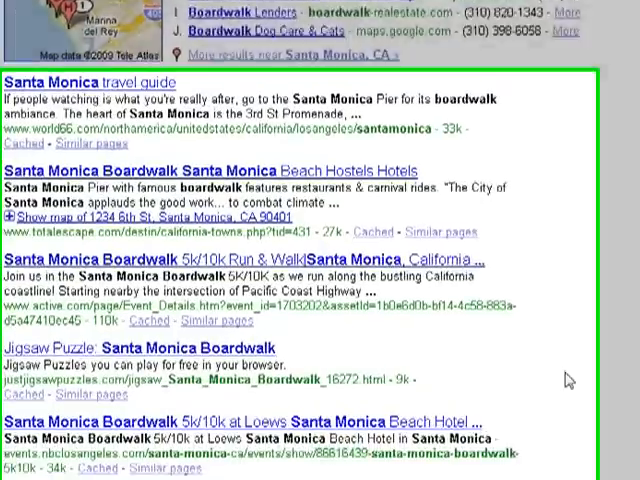
{"action": "scroll", "scroll_direction": "down", "scroll_amount": 3}
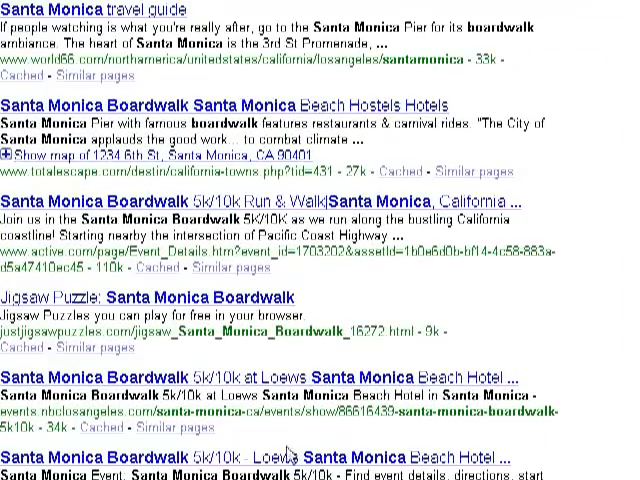
{"action": "scroll", "scroll_direction": "down", "scroll_amount": 3}
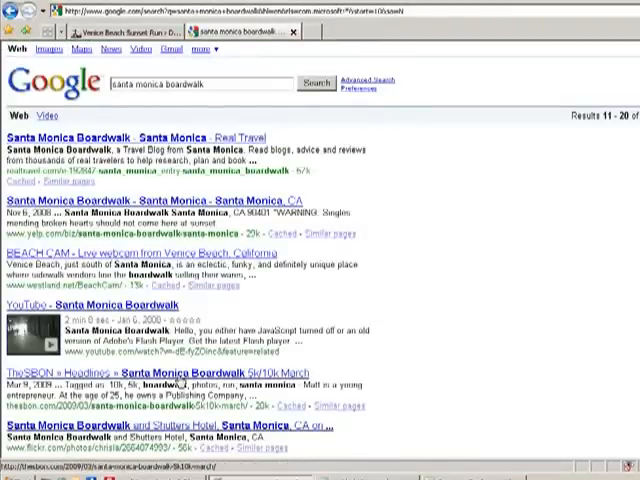
{"action": "mouse_move", "coordinate": [384, 336]}
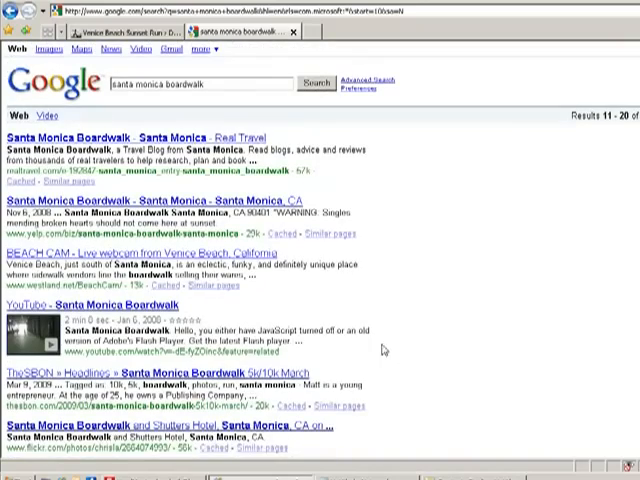
{"action": "mouse_move", "coordinate": [236, 100]}
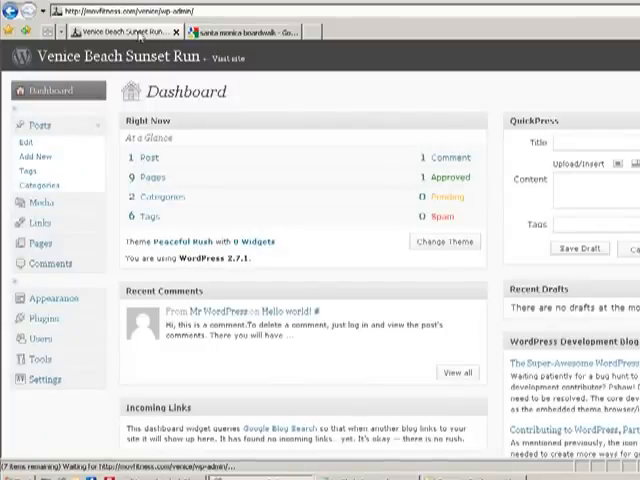
{"action": "mouse_move", "coordinate": [112, 204]}
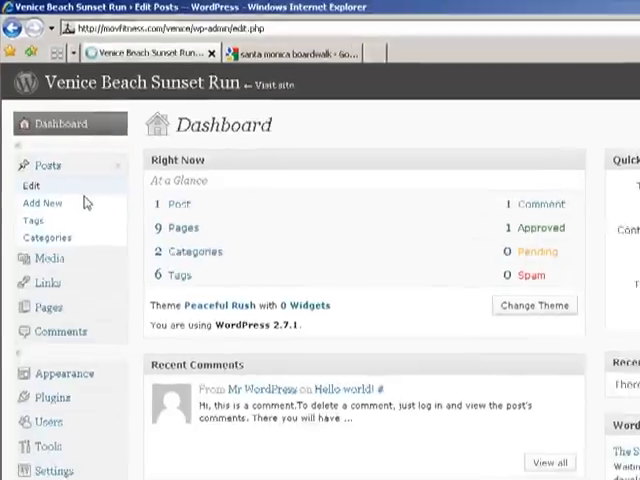
Delete the sample 'Hello world!' post from the Posts list and start a new post
{"action": "left_click", "coordinate": [32, 186]}
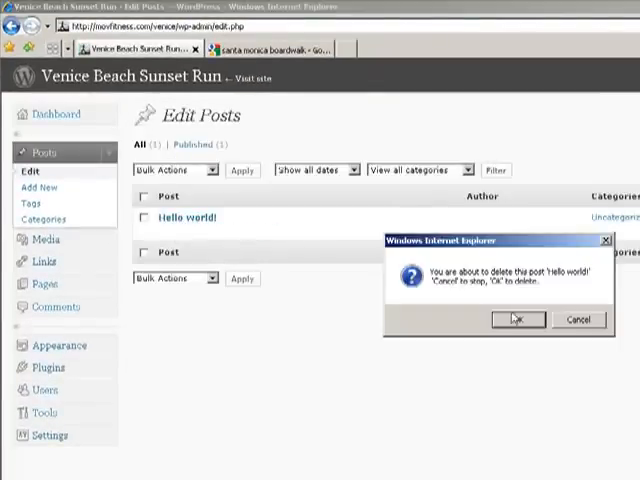
{"action": "left_click", "coordinate": [518, 320]}
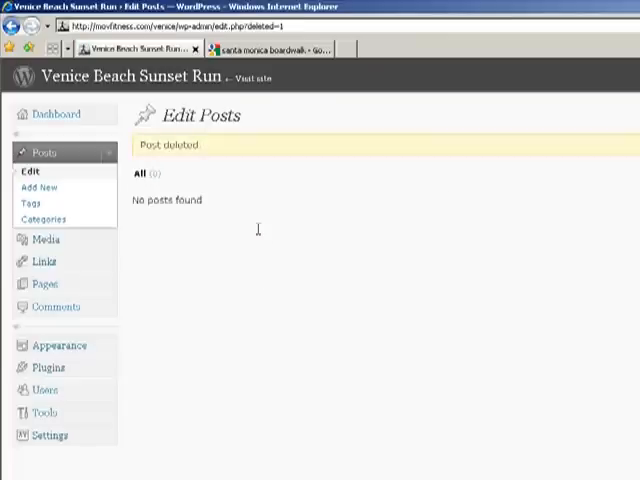
{"action": "left_click", "coordinate": [40, 188]}
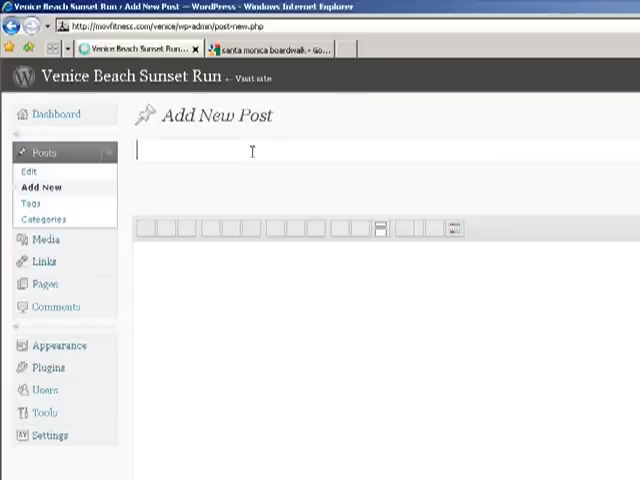
Title the new post 'Race Results for June 6th' with 'Coming Soon' as its body
{"action": "type", "text": "Race Re"}
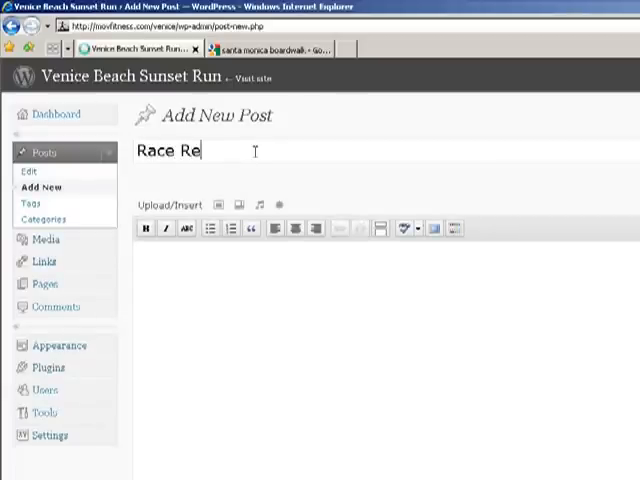
{"action": "type", "text": "sults for"}
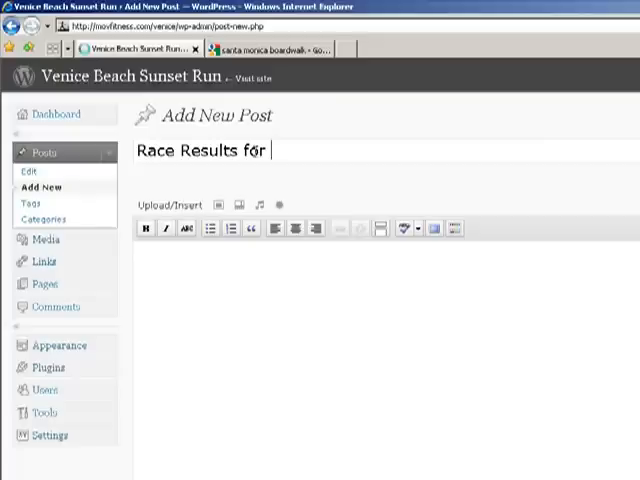
{"action": "type", "text": "June 6th"}
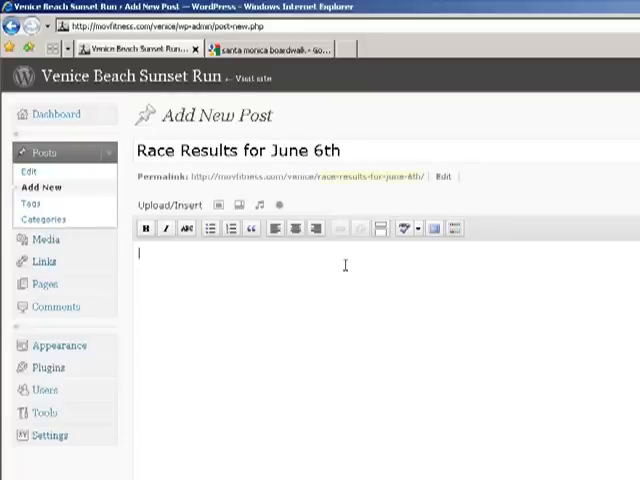
{"action": "type", "text": "Coming Soon"}
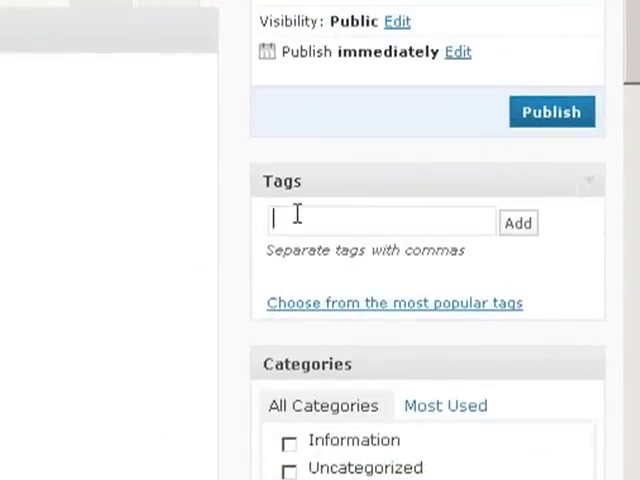
Add the tags race results, pictures, venice, boardwalk and muscle beach to the post
{"action": "type", "text": "race rac"}
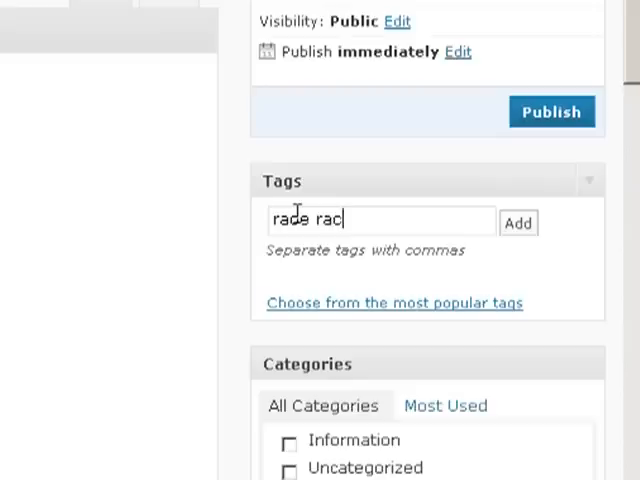
{"action": "type", "text": "results, pictures,"}
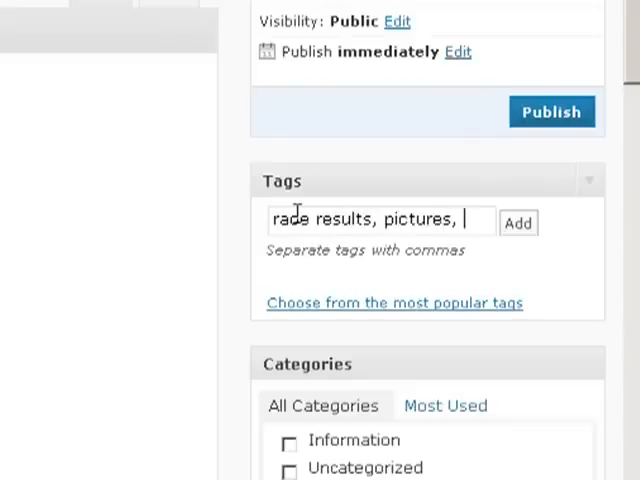
{"action": "type", "text": "venic"}
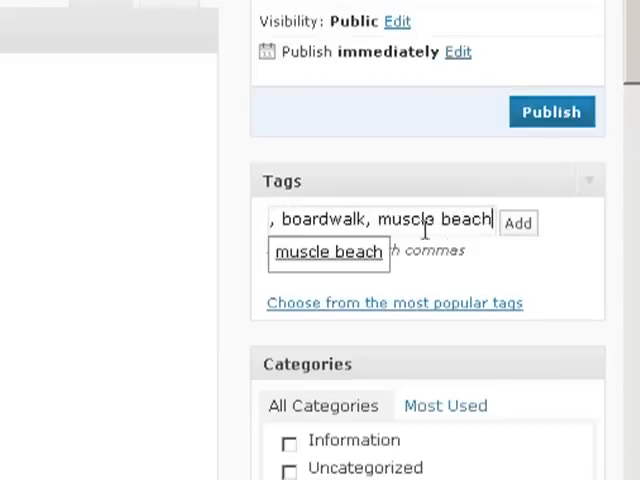
{"action": "left_click", "coordinate": [518, 222]}
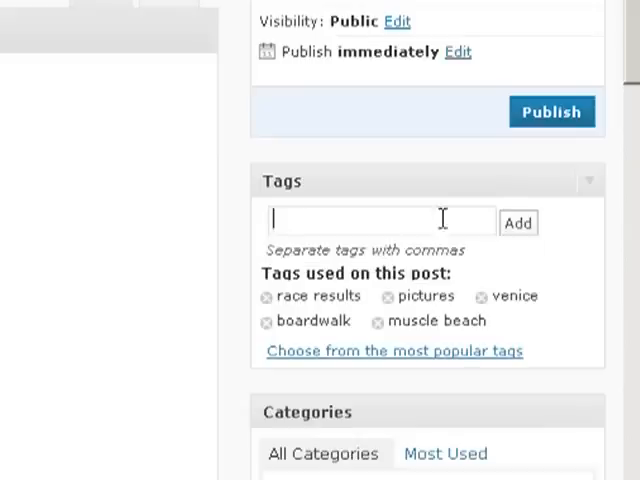
{"action": "mouse_move", "coordinate": [210, 312]}
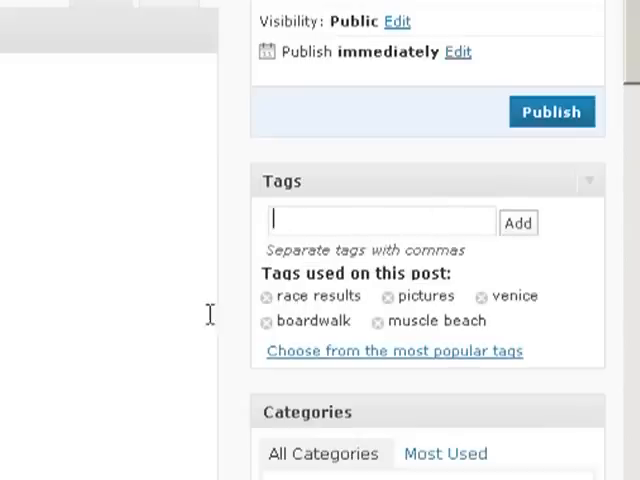
{"action": "scroll", "scroll_direction": "down", "scroll_amount": 3}
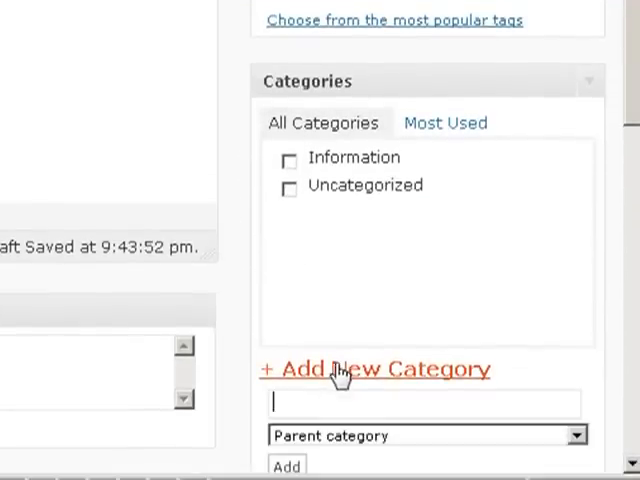
Add a new 'Race Results' category and publish the post
{"action": "type", "text": "Race R"}
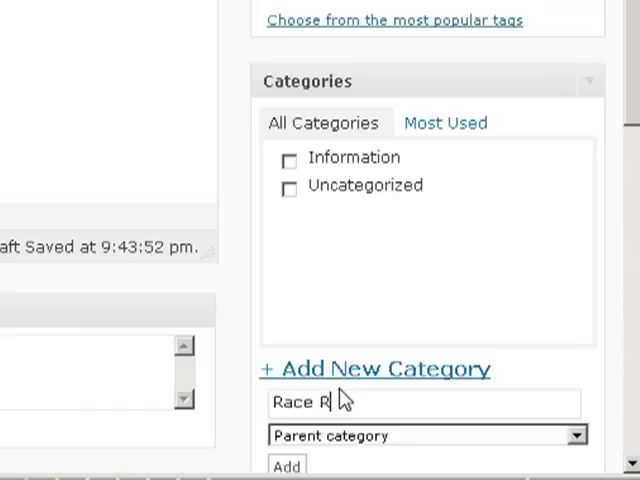
{"action": "type", "text": "esults"}
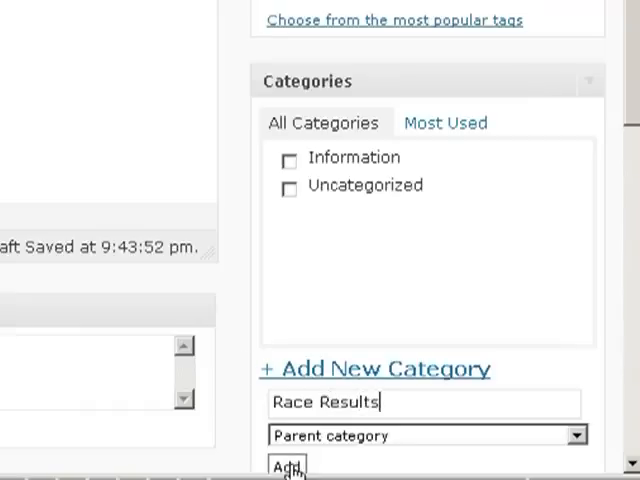
{"action": "left_click", "coordinate": [288, 466]}
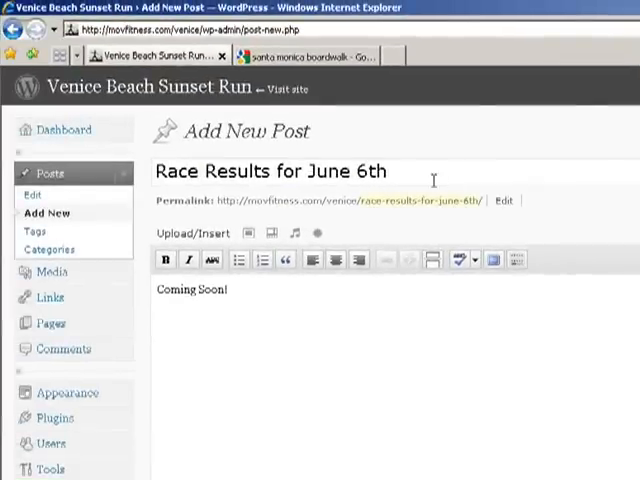
{"action": "mouse_move", "coordinate": [408, 198]}
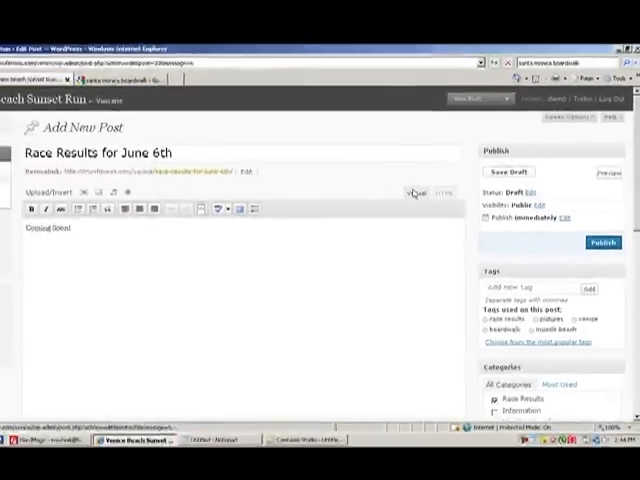
{"action": "left_click", "coordinate": [600, 242]}
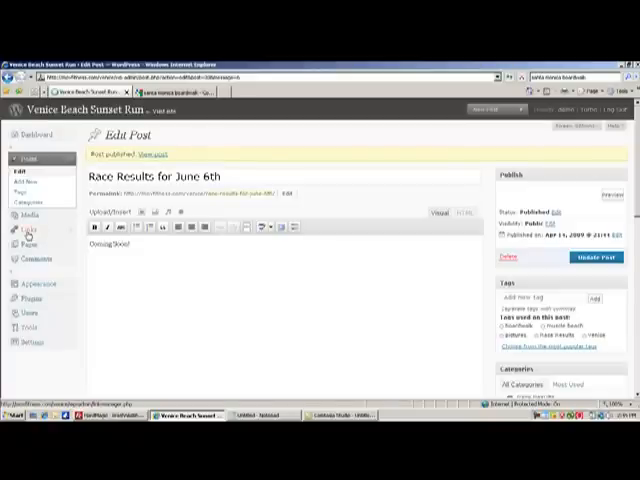
Select all default links in Links and apply the Delete bulk action
{"action": "left_click", "coordinate": [26, 228]}
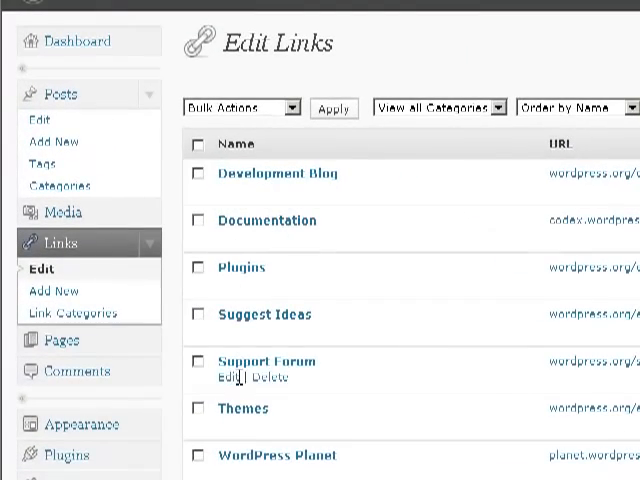
{"action": "mouse_move", "coordinate": [264, 456]}
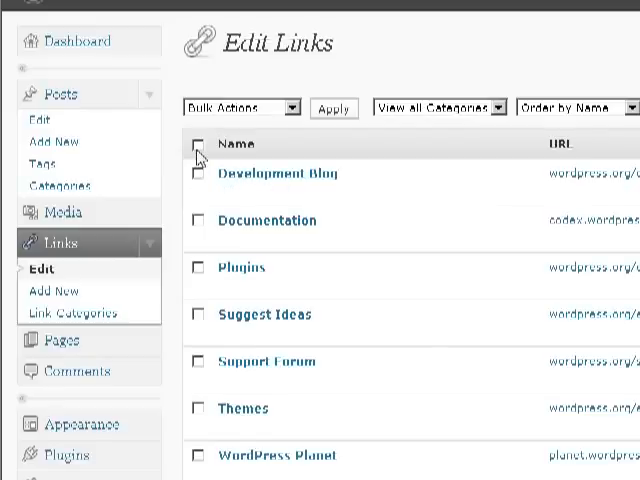
{"action": "left_click", "coordinate": [196, 144]}
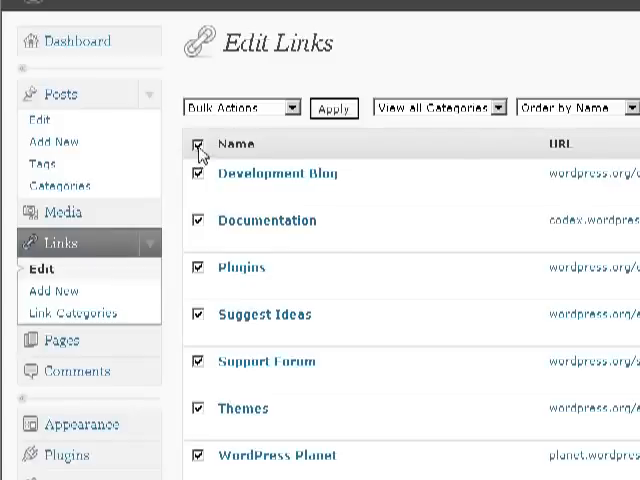
{"action": "left_click", "coordinate": [240, 108]}
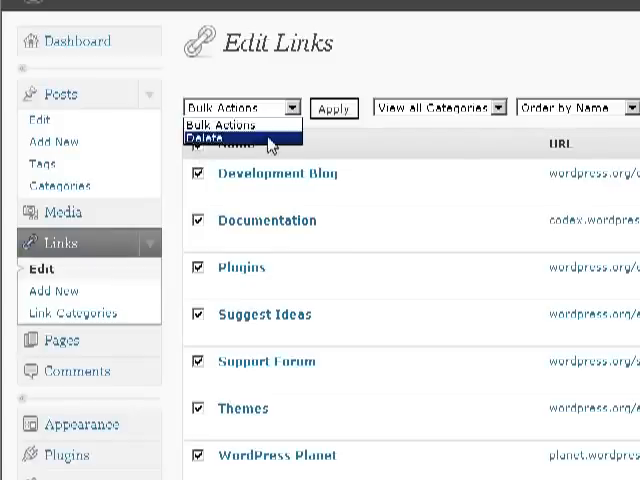
{"action": "left_click", "coordinate": [334, 108]}
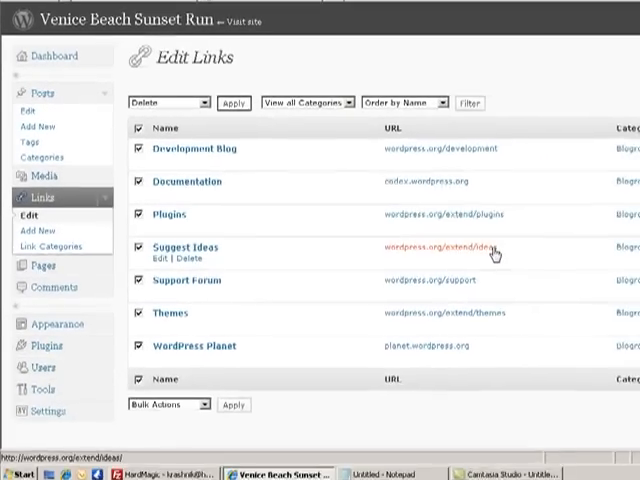
{"action": "left_click", "coordinate": [232, 102]}
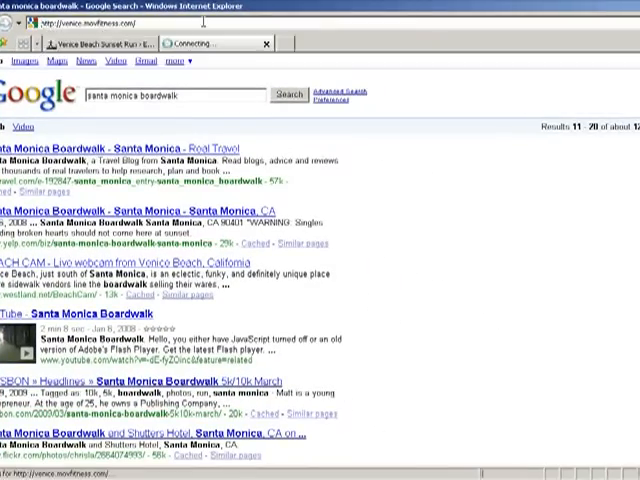
Switch to the live Venice Beach Sunset Run site and scroll down to review its sidebar
{"action": "left_click", "coordinate": [120, 44]}
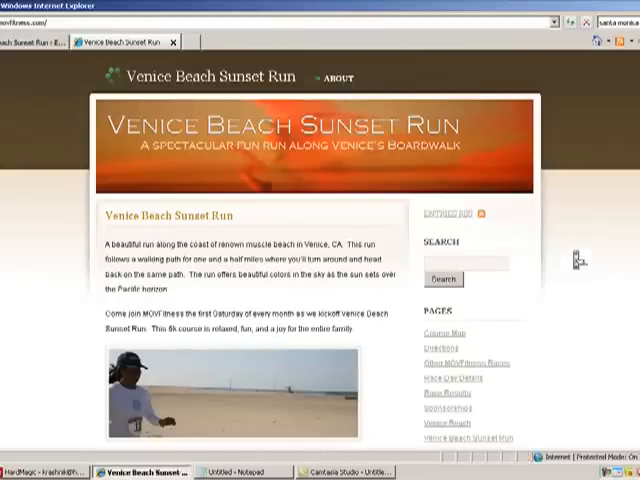
{"action": "scroll", "scroll_direction": "down", "scroll_amount": 3}
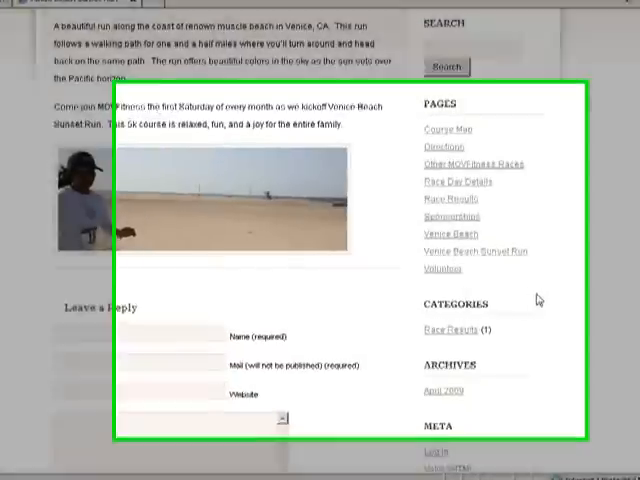
{"action": "scroll", "scroll_direction": "down", "scroll_amount": 3}
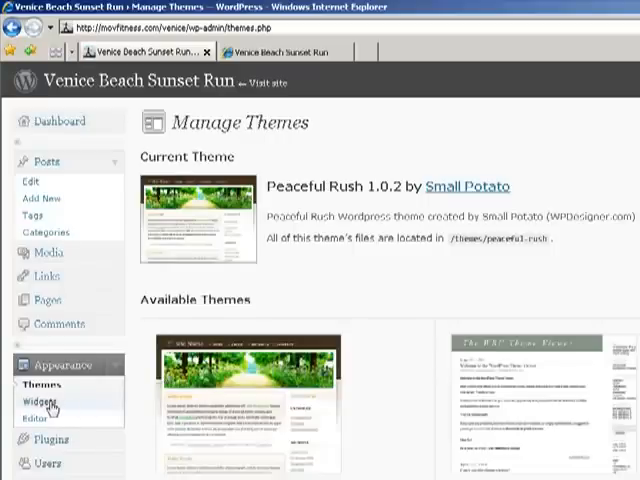
Show the Widgets page with Available Widgets and an empty Sidebar 1
{"action": "left_click", "coordinate": [42, 400]}
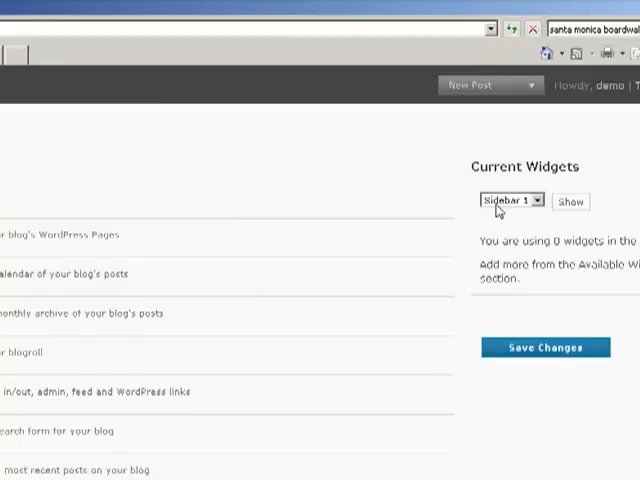
{"action": "mouse_move", "coordinate": [500, 256]}
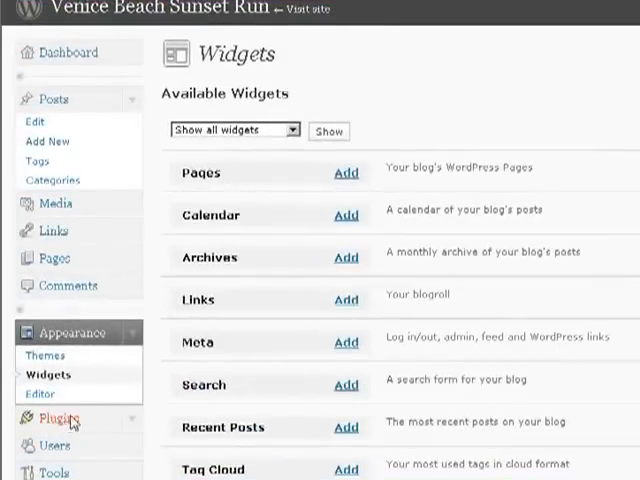
Install All in One SEO Pack from the Popular list under Plugins > Add New
{"action": "left_click", "coordinate": [56, 418]}
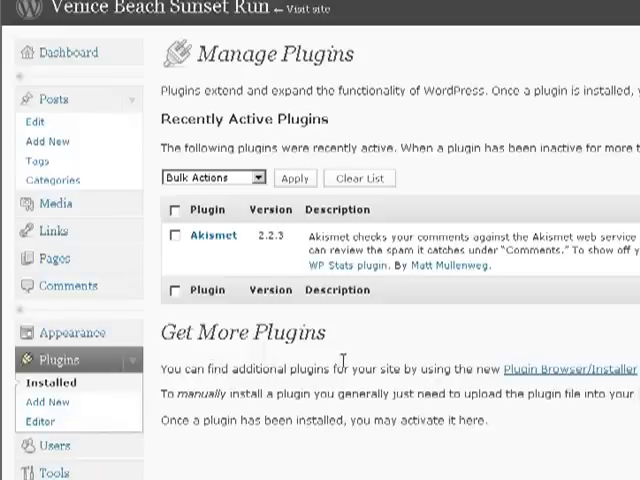
{"action": "mouse_move", "coordinate": [556, 376]}
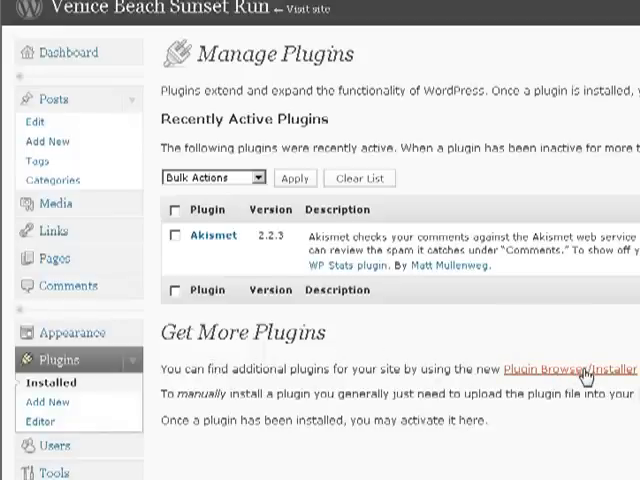
{"action": "left_click", "coordinate": [580, 368]}
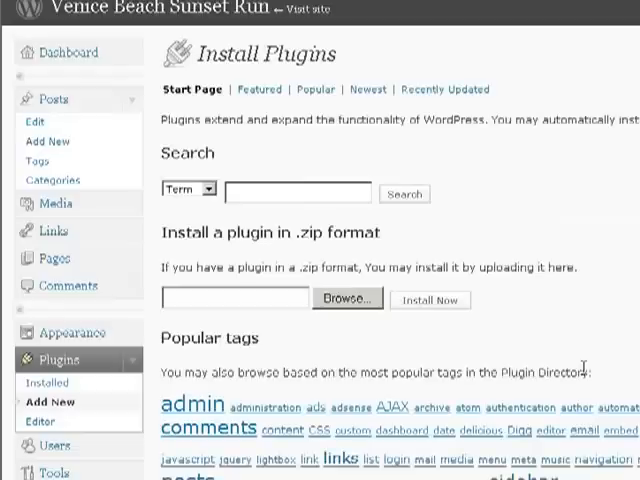
{"action": "mouse_move", "coordinate": [516, 294]}
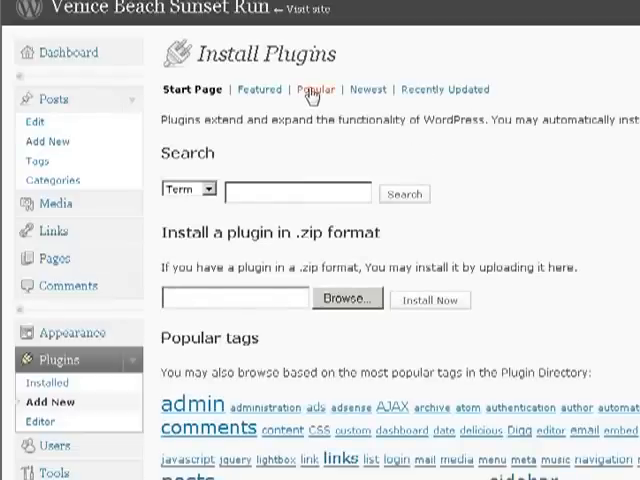
{"action": "left_click", "coordinate": [316, 88]}
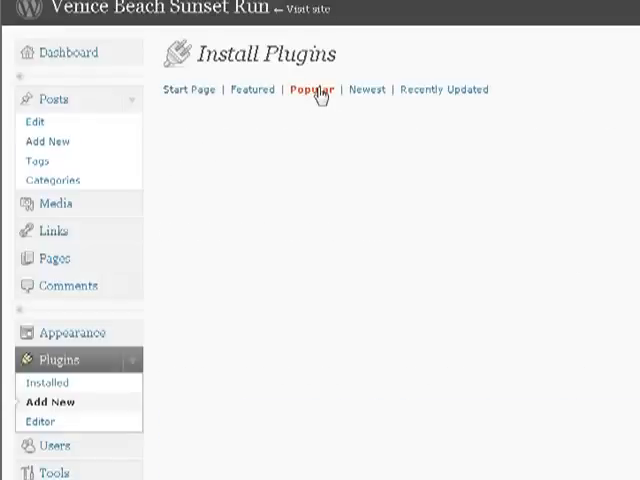
{"action": "left_click", "coordinate": [312, 88]}
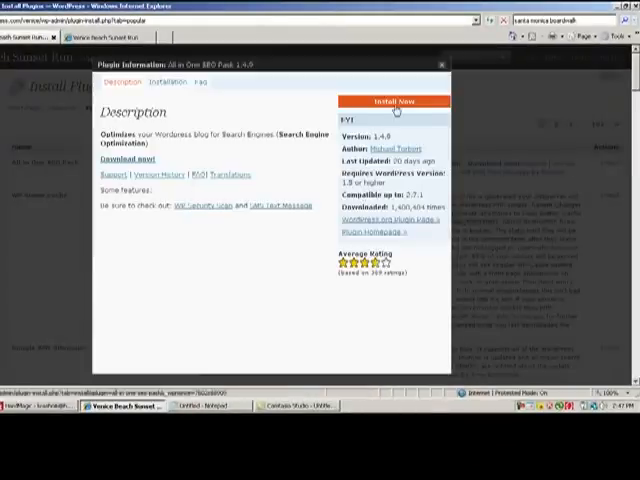
{"action": "left_click", "coordinate": [396, 100]}
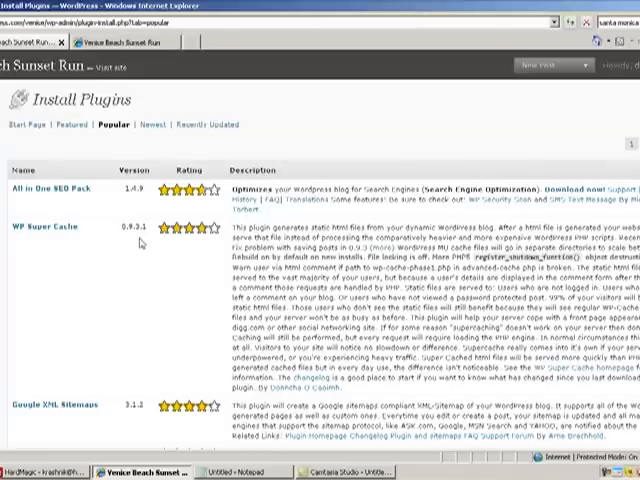
{"action": "mouse_move", "coordinate": [44, 228]}
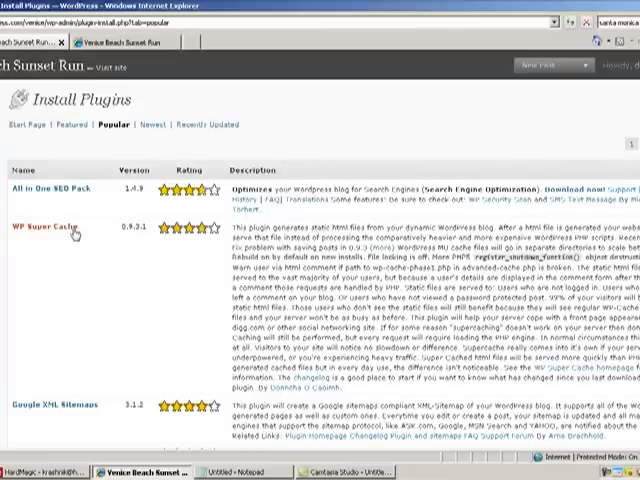
Install WP Super Cache 0.9.3.1 and Google XML Sitemaps 3.1.2, returning to the Popular list after each
{"action": "left_click", "coordinate": [40, 222]}
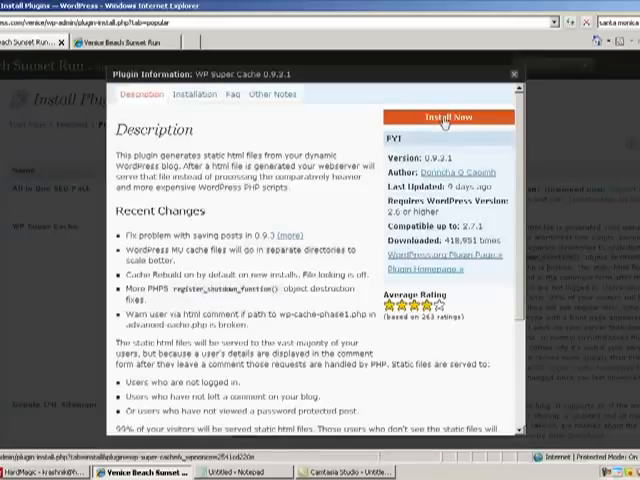
{"action": "left_click", "coordinate": [448, 116]}
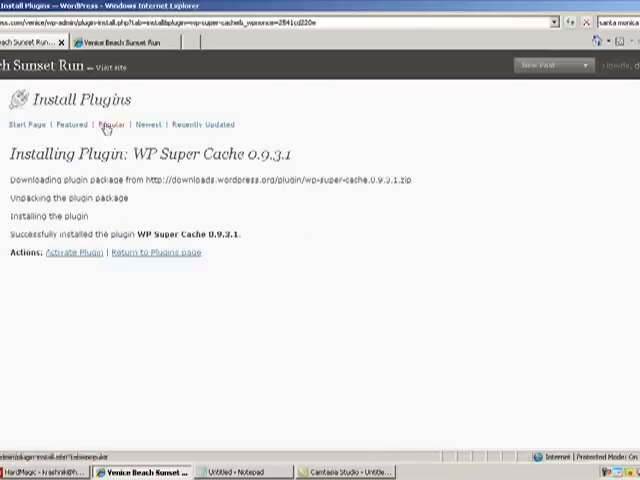
{"action": "left_click", "coordinate": [108, 124]}
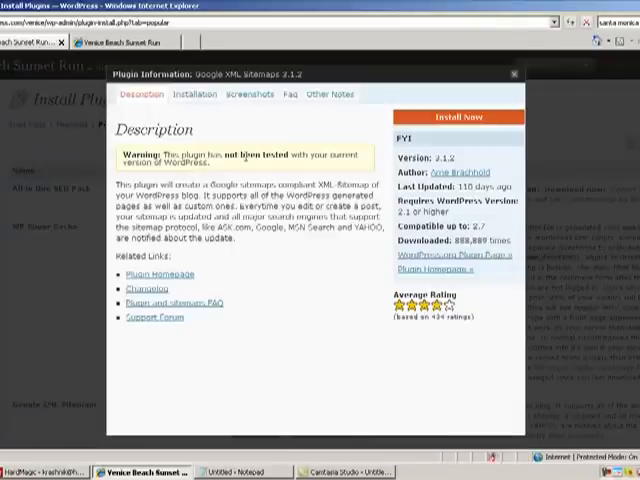
{"action": "left_click", "coordinate": [456, 116]}
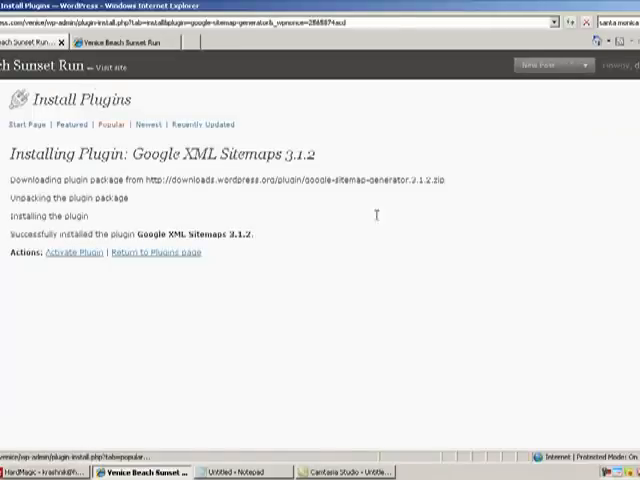
{"action": "left_click", "coordinate": [112, 124]}
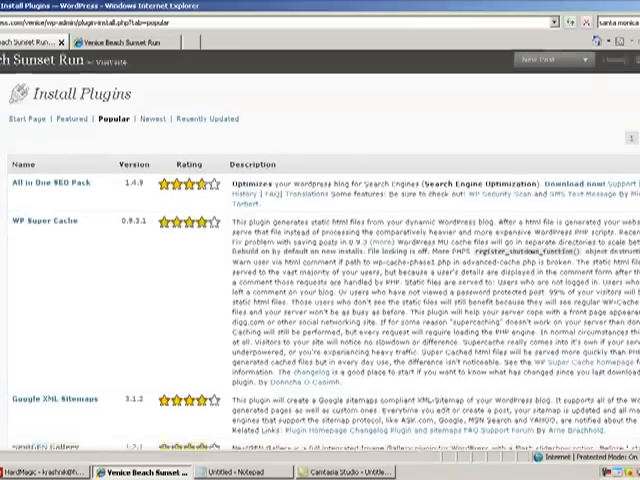
{"action": "scroll", "scroll_direction": "down", "scroll_amount": 3}
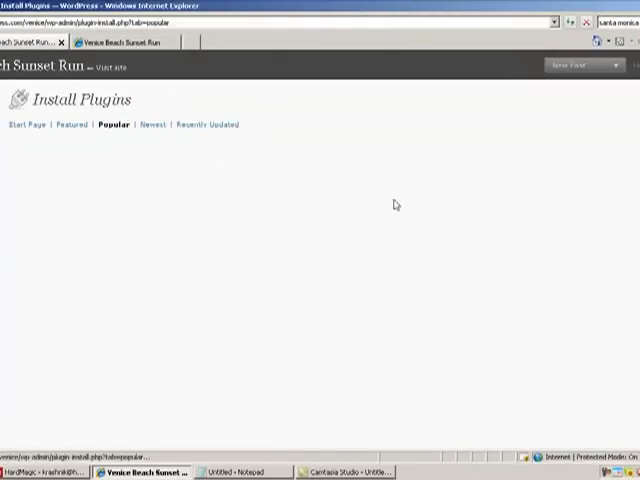
{"action": "mouse_move", "coordinate": [598, 202]}
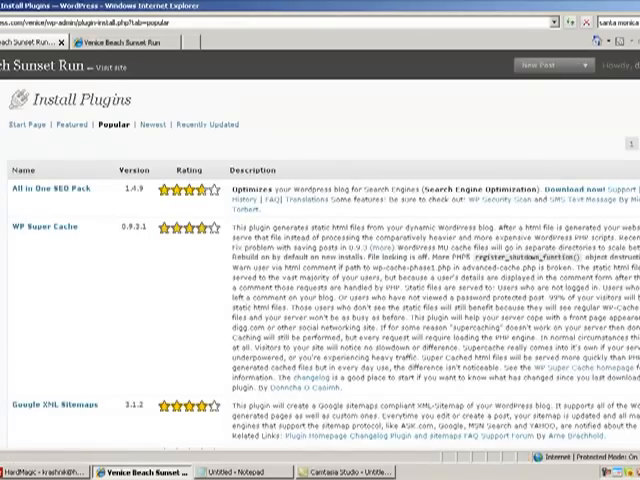
Install Smart YouTube and ShareThis 2.3 from further down the Popular list
{"action": "scroll", "scroll_direction": "down", "scroll_amount": 3}
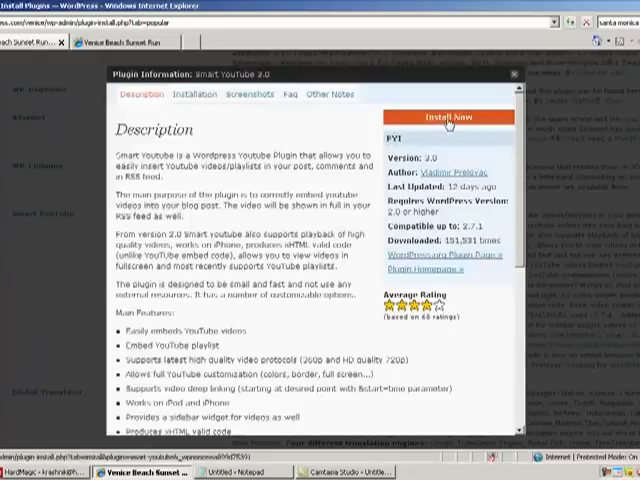
{"action": "left_click", "coordinate": [452, 116]}
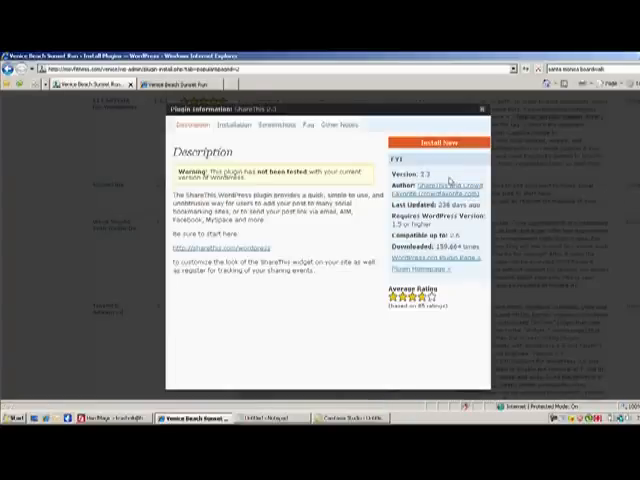
{"action": "left_click", "coordinate": [436, 140]}
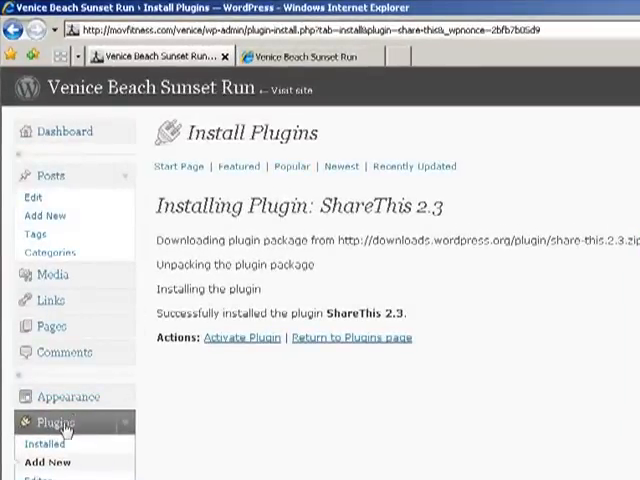
Select every installed plugin and bulk-activate them, making Akismet, SEO Pack, Smart YouTube and Super Cache active
{"action": "left_click", "coordinate": [352, 336]}
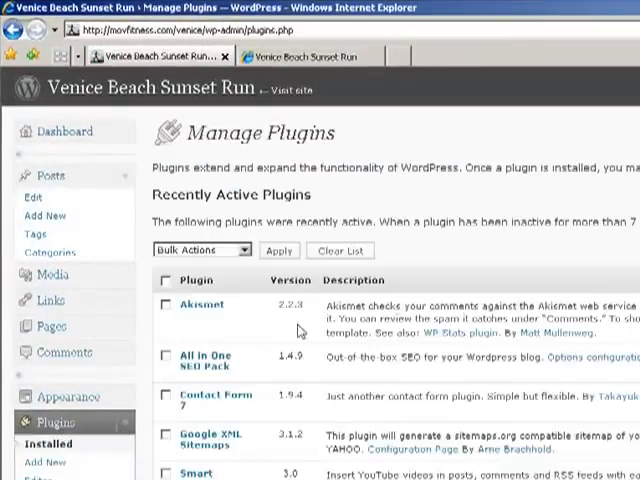
{"action": "scroll", "scroll_direction": "down", "scroll_amount": 3}
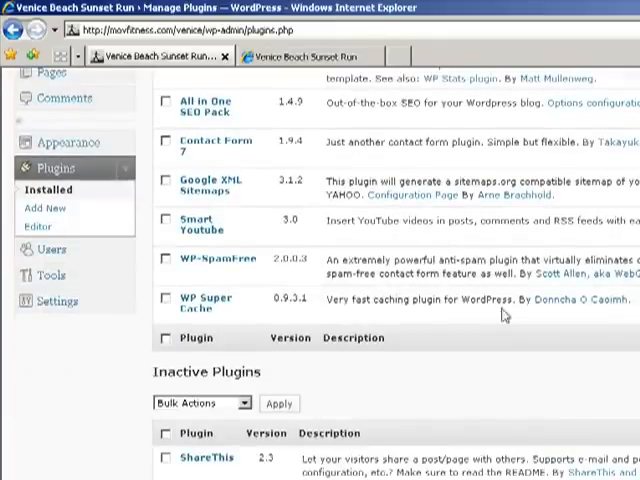
{"action": "scroll", "scroll_direction": "up", "scroll_amount": 3}
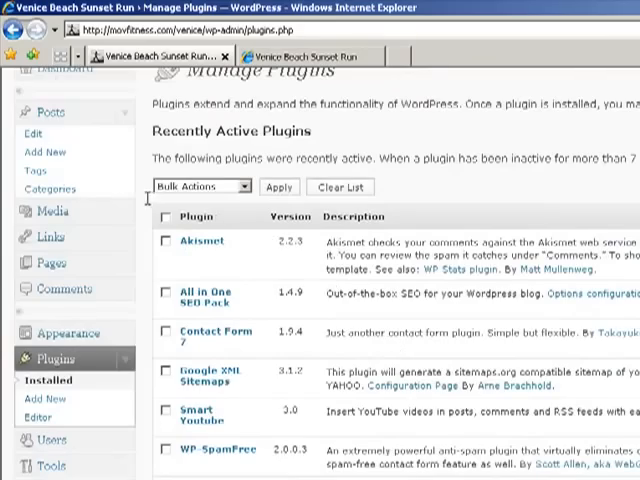
{"action": "left_click", "coordinate": [166, 220]}
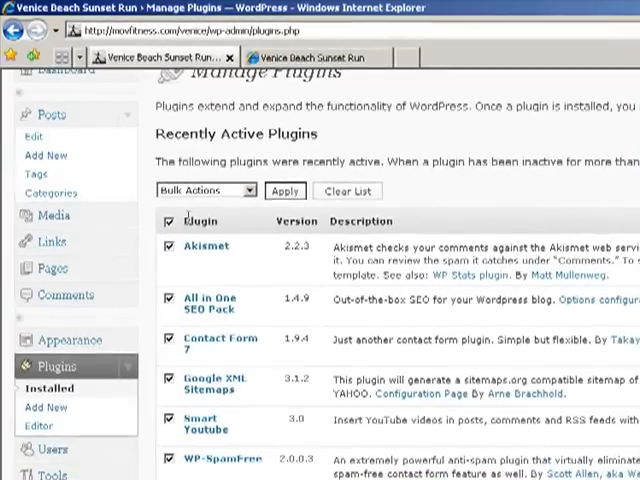
{"action": "left_click", "coordinate": [204, 190]}
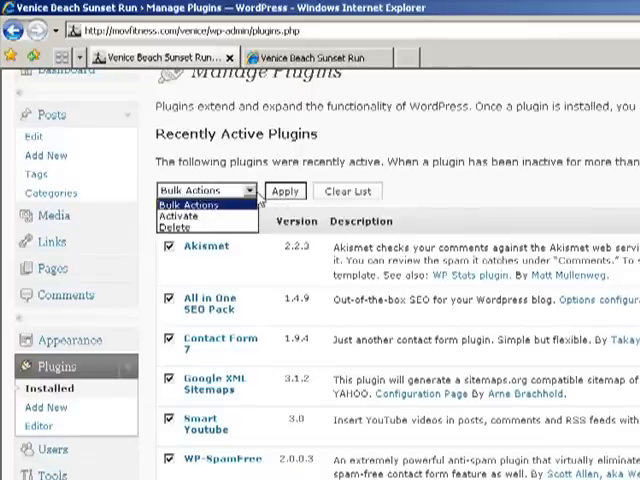
{"action": "left_click", "coordinate": [184, 216]}
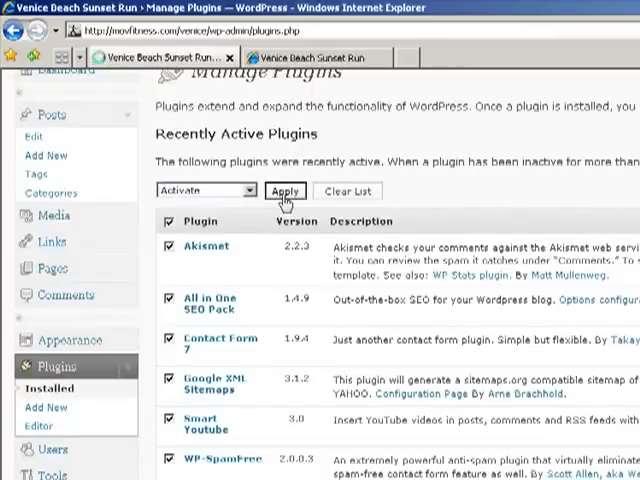
{"action": "left_click", "coordinate": [284, 192]}
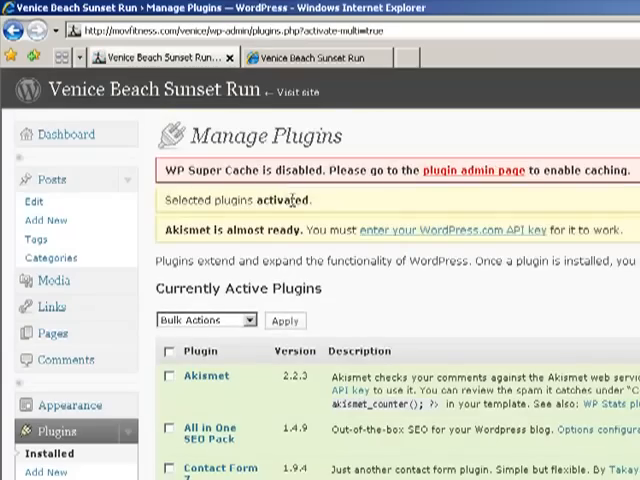
{"action": "scroll", "scroll_direction": "down", "scroll_amount": 3}
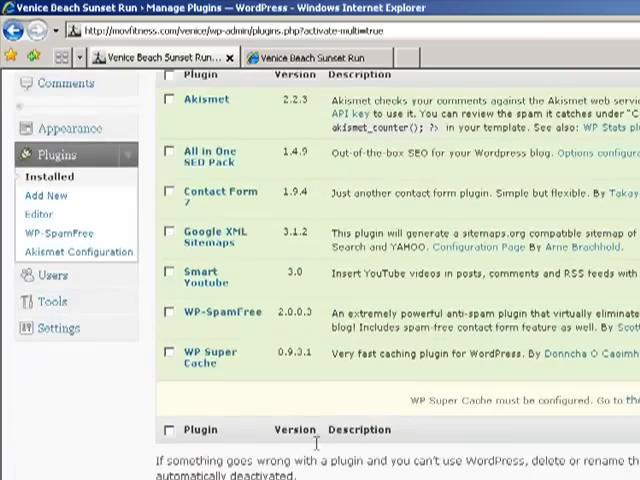